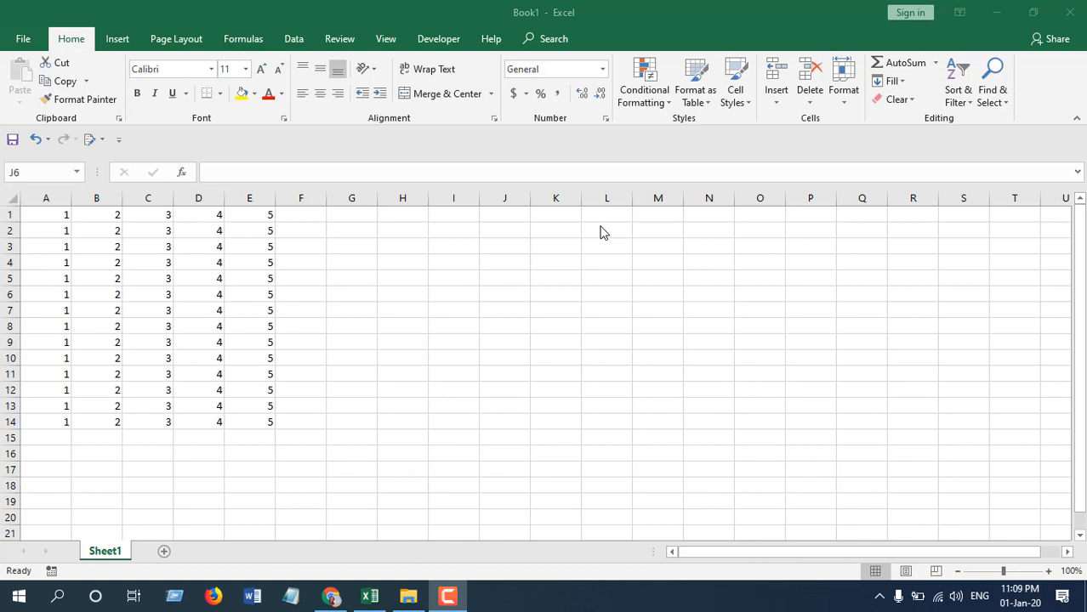
mouse_move(600, 236)
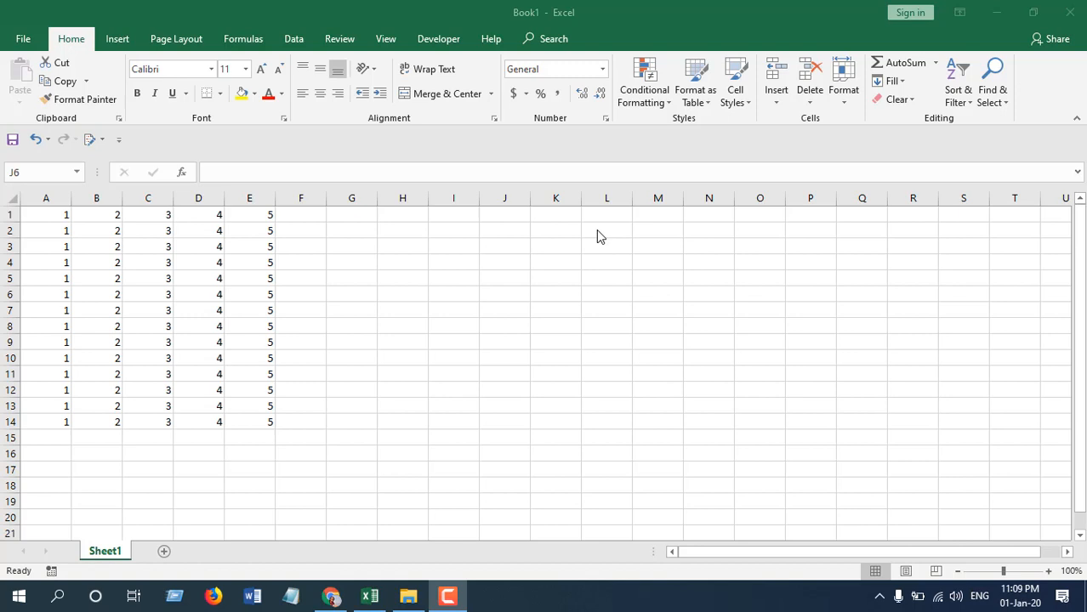
Step: Launch the Visual Basic editor for Book1 with Alt+F11
key("Alt+F11")
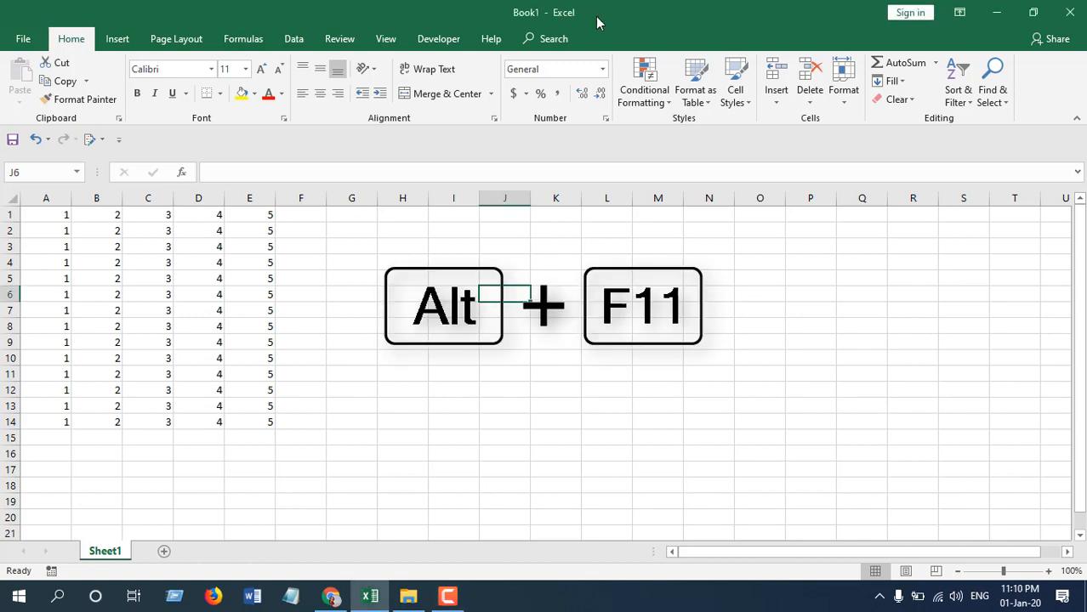
key("alt+f11")
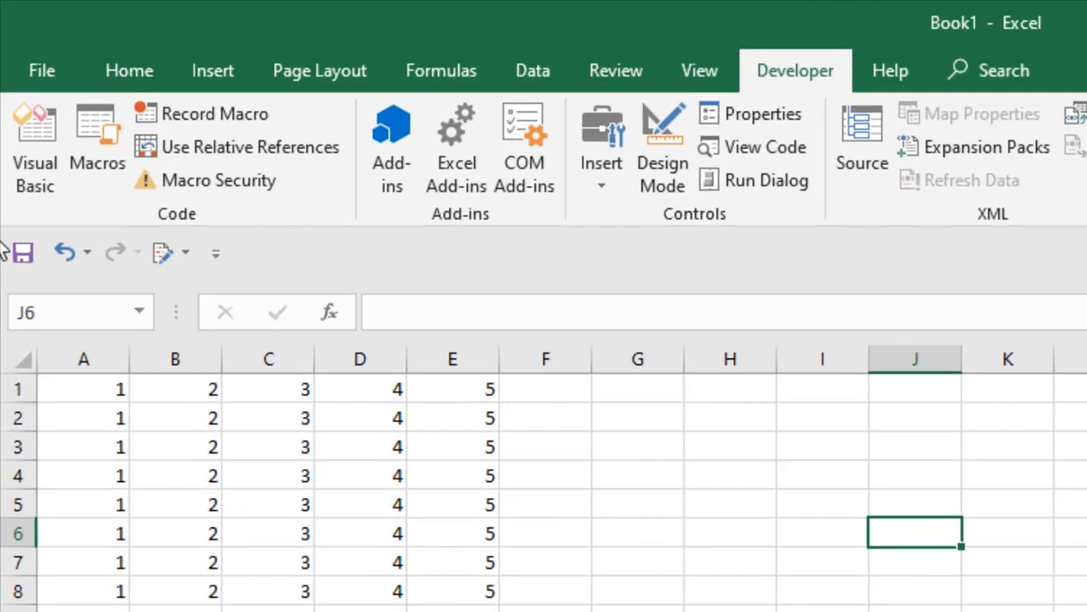
left_click(34, 148)
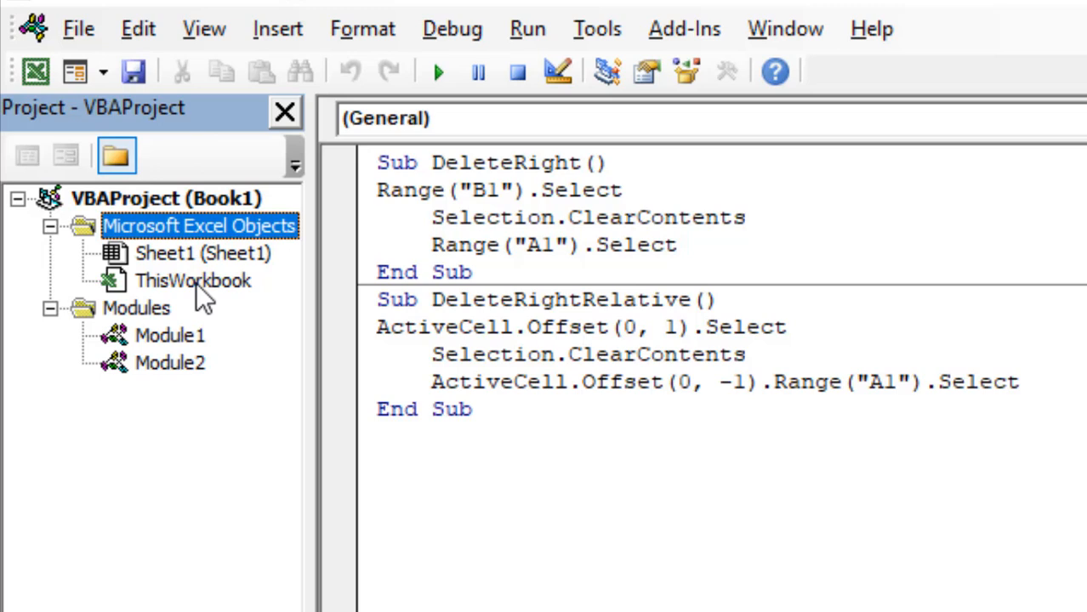
Step: Inspect ThisWorkbook and Module1 properties, then close the Properties window
left_click(193, 281)
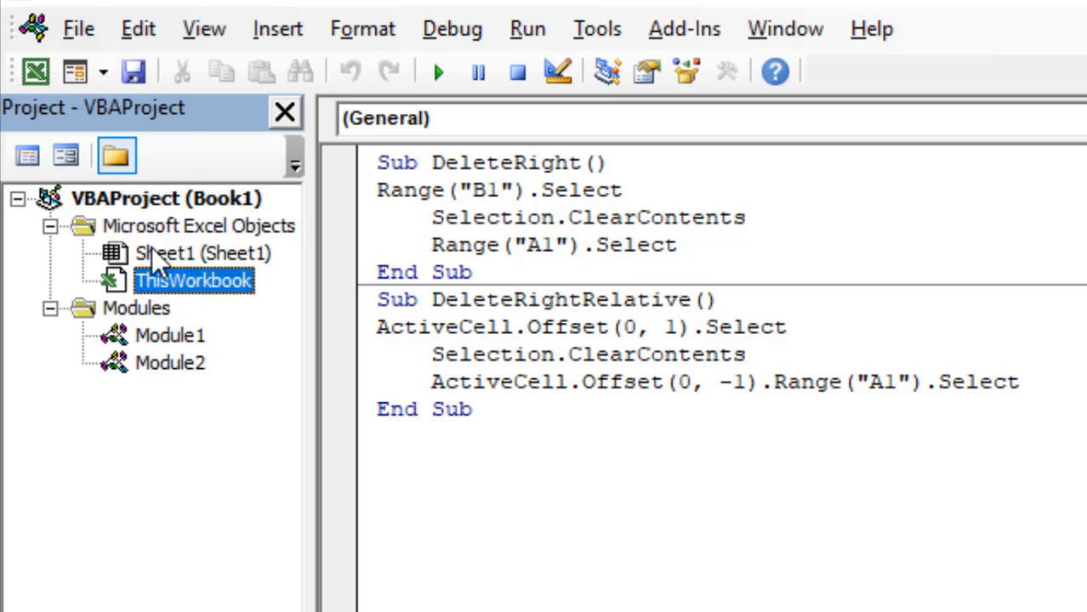
mouse_move(213, 268)
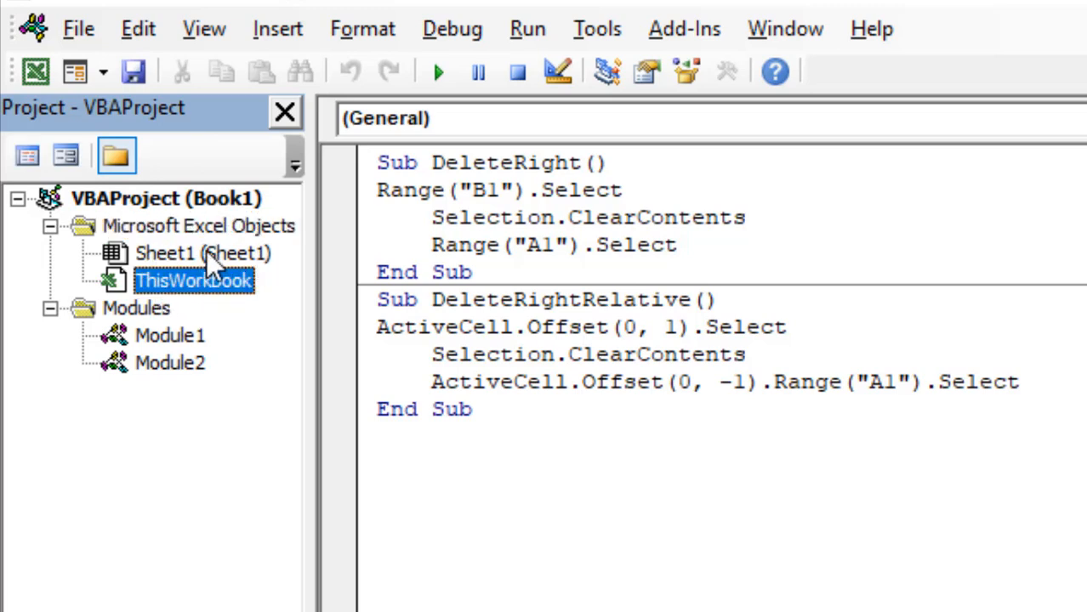
left_click(196, 253)
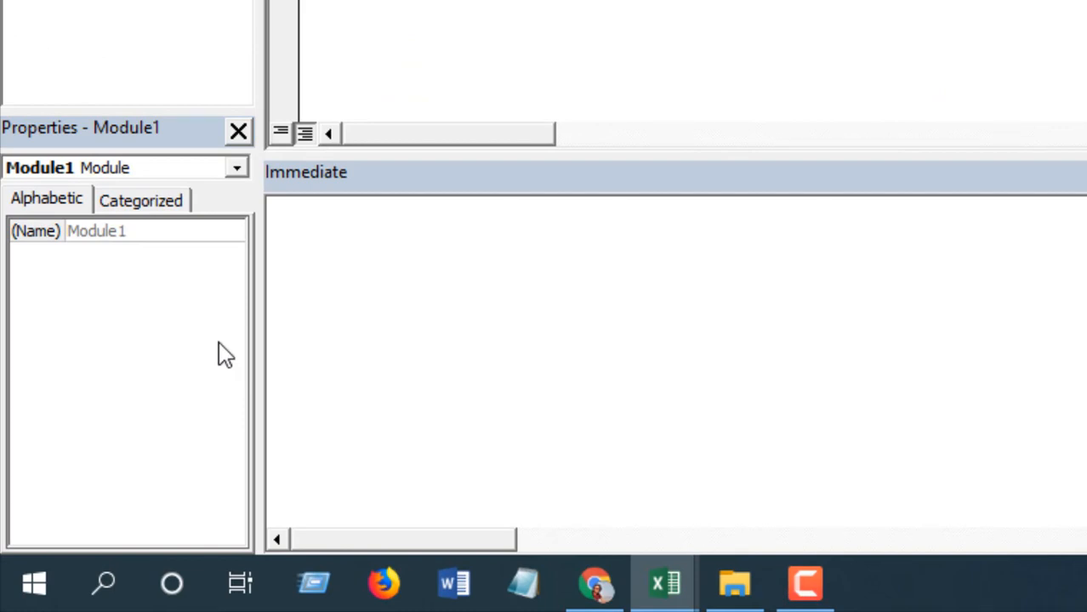
mouse_move(146, 174)
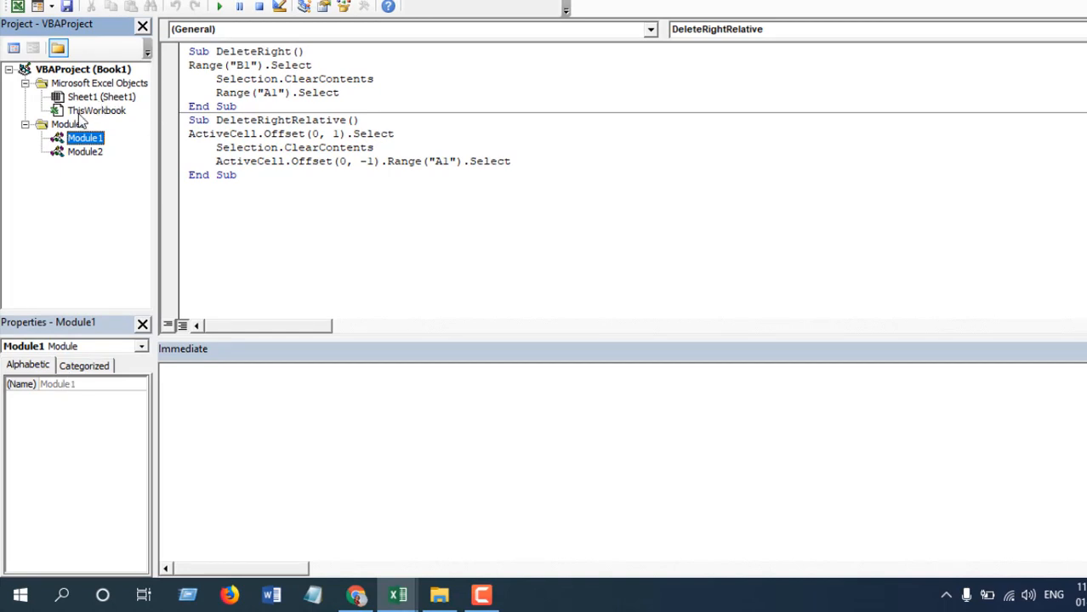
left_click(97, 110)
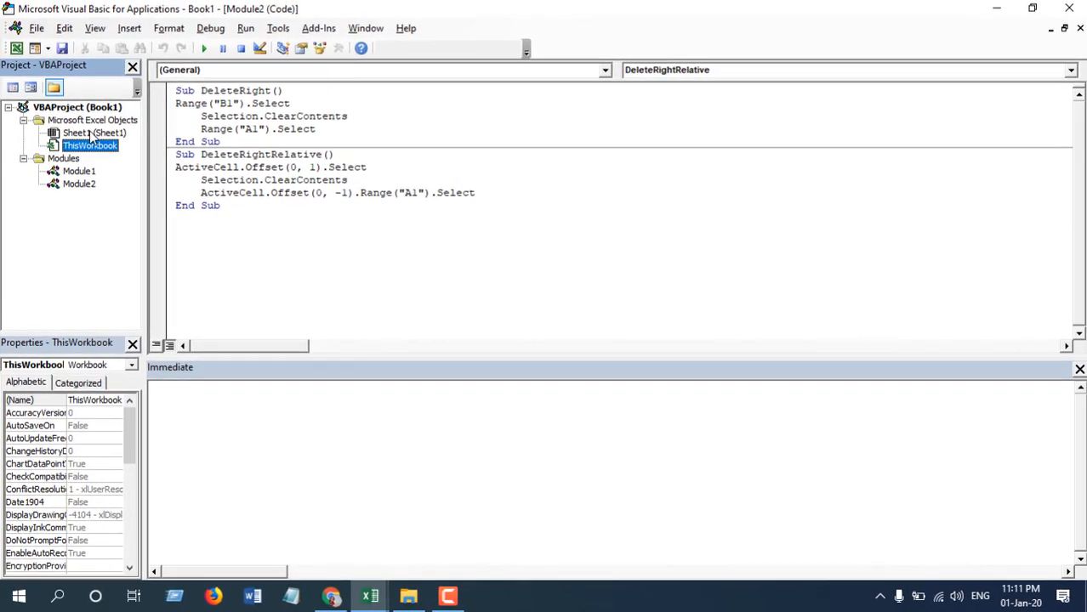
left_click(93, 132)
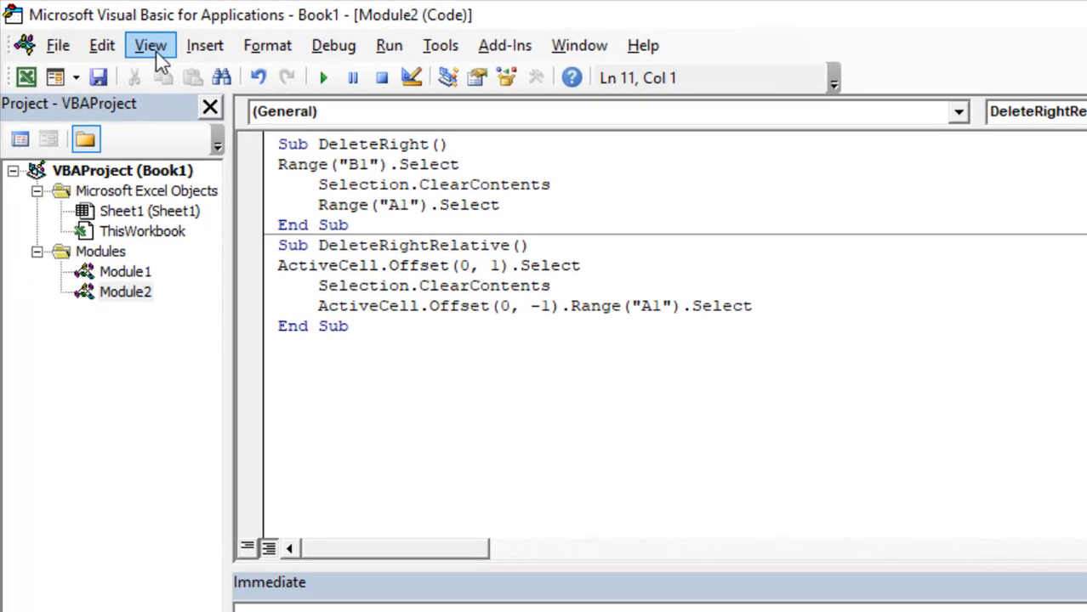
Step: Bring back the Properties window for Module2 using the View menu and F4
left_click(151, 45)
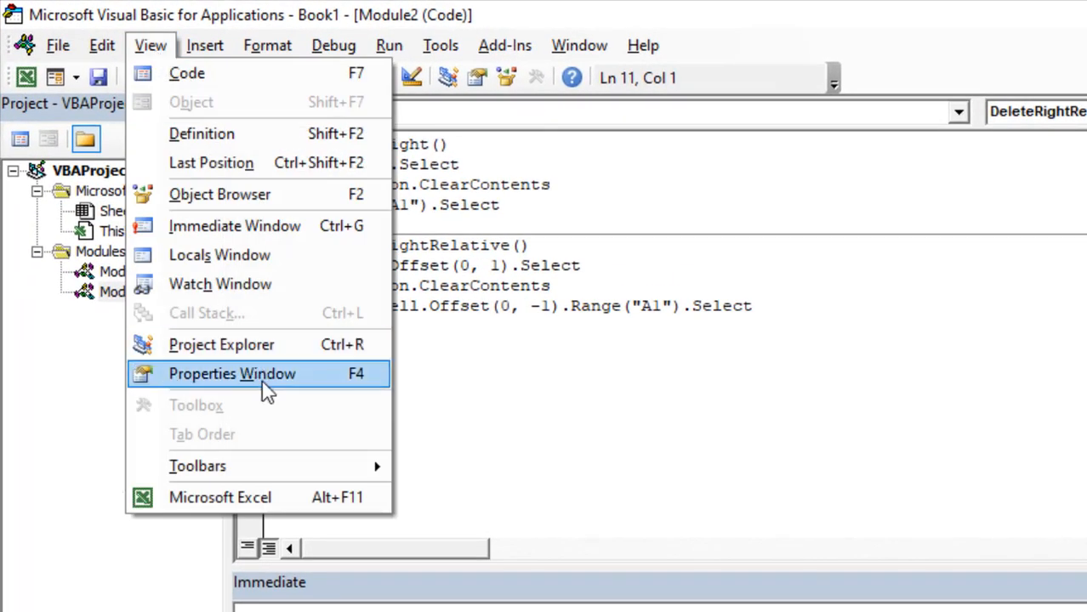
left_click(231, 373)
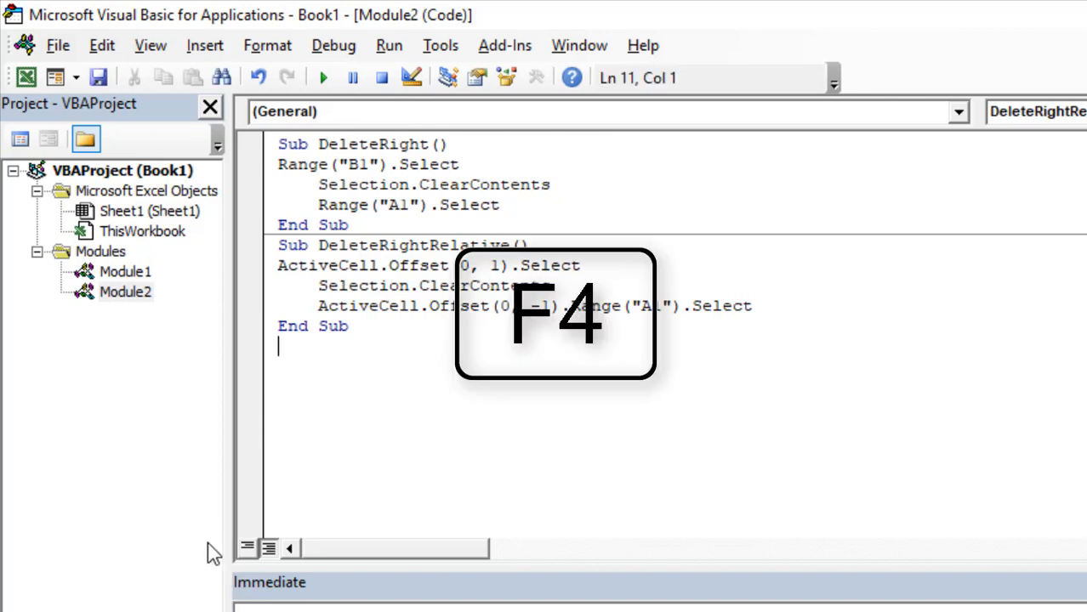
key("f4")
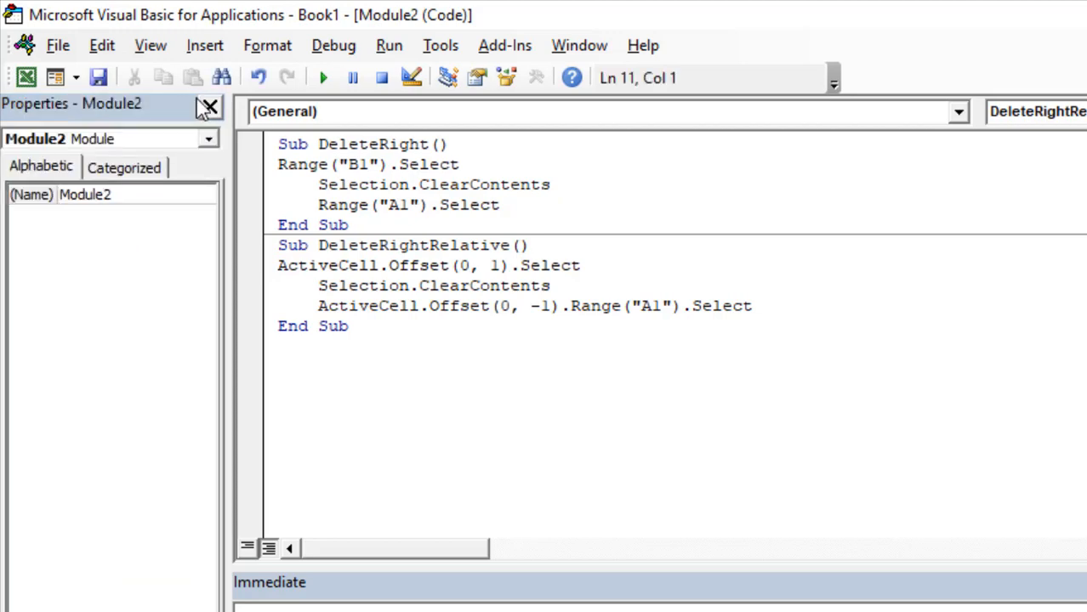
left_click(150, 45)
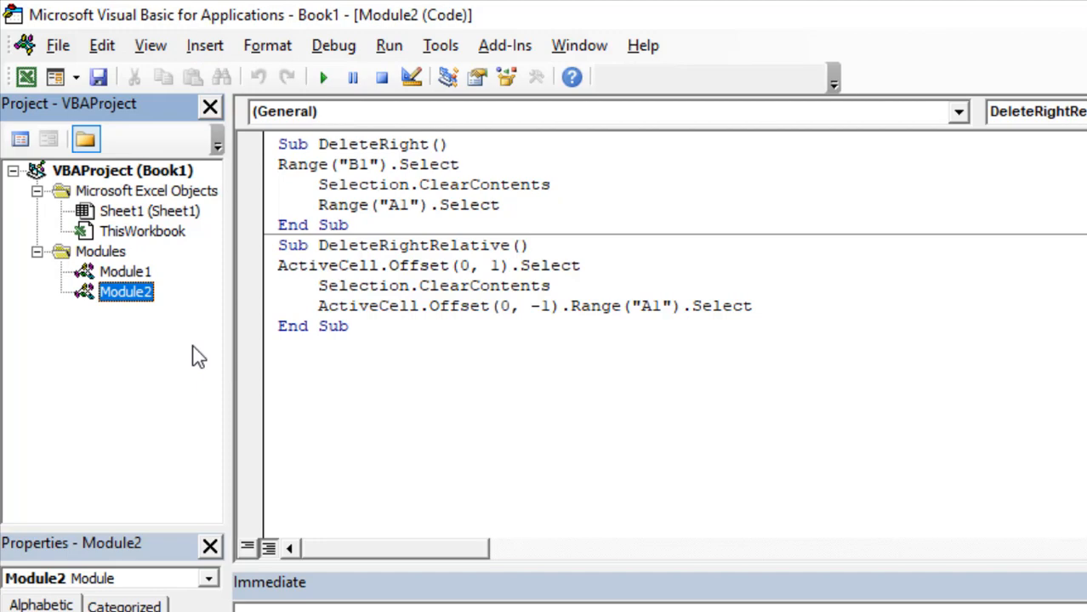
key("ctrl+r")
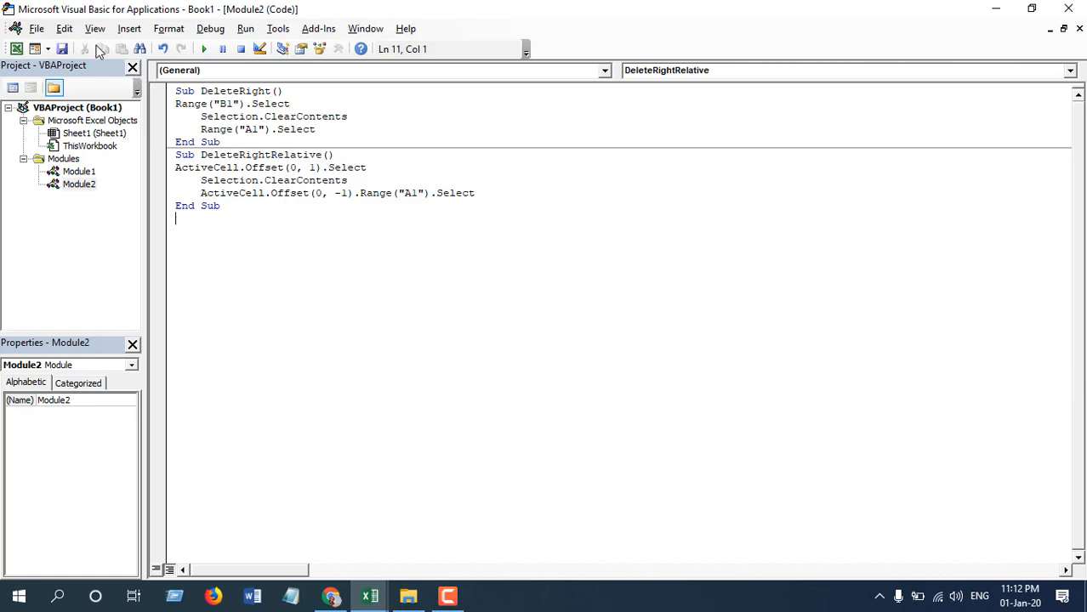
Step: Show the Immediate window from the View menu
left_click(94, 28)
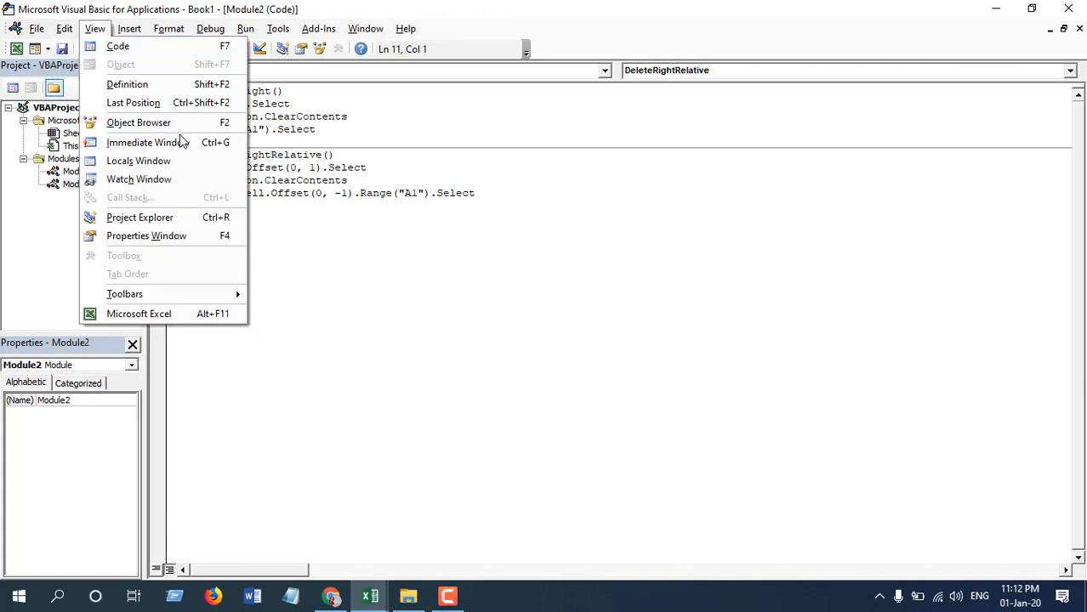
mouse_move(148, 142)
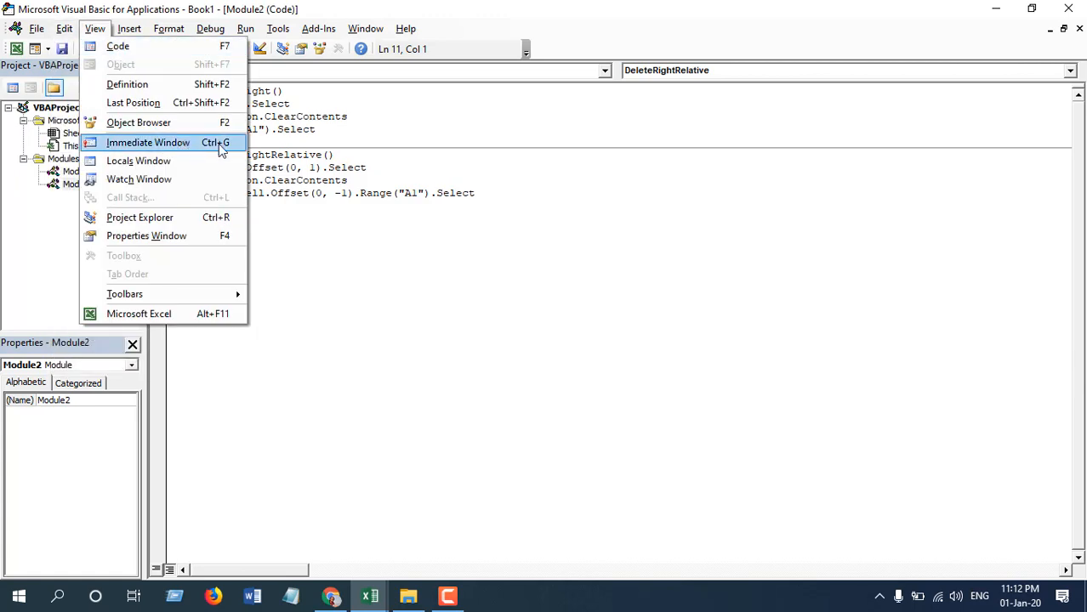
left_click(148, 142)
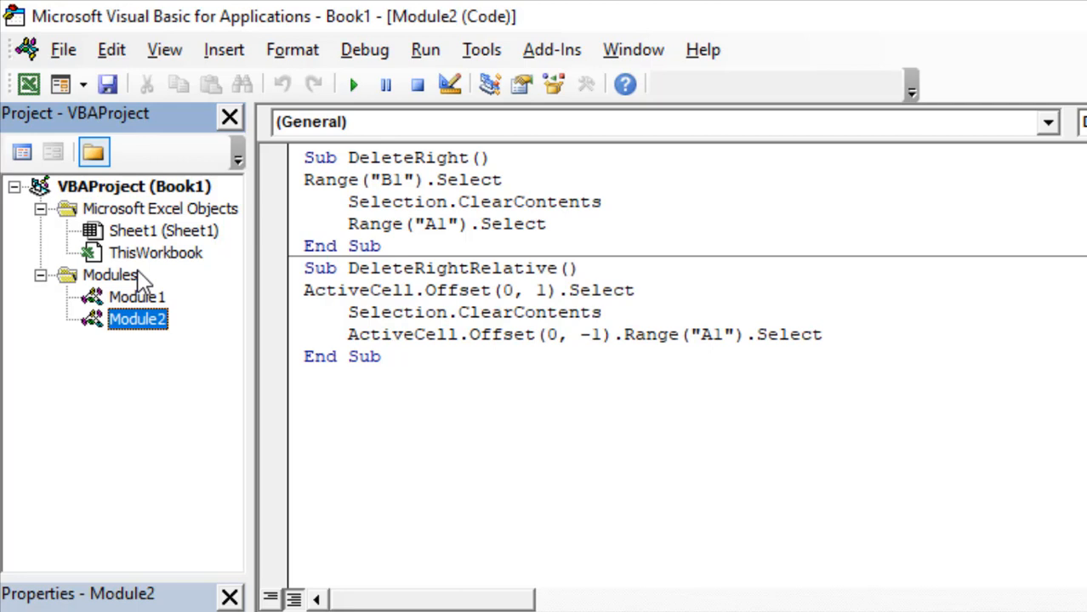
left_click(41, 208)
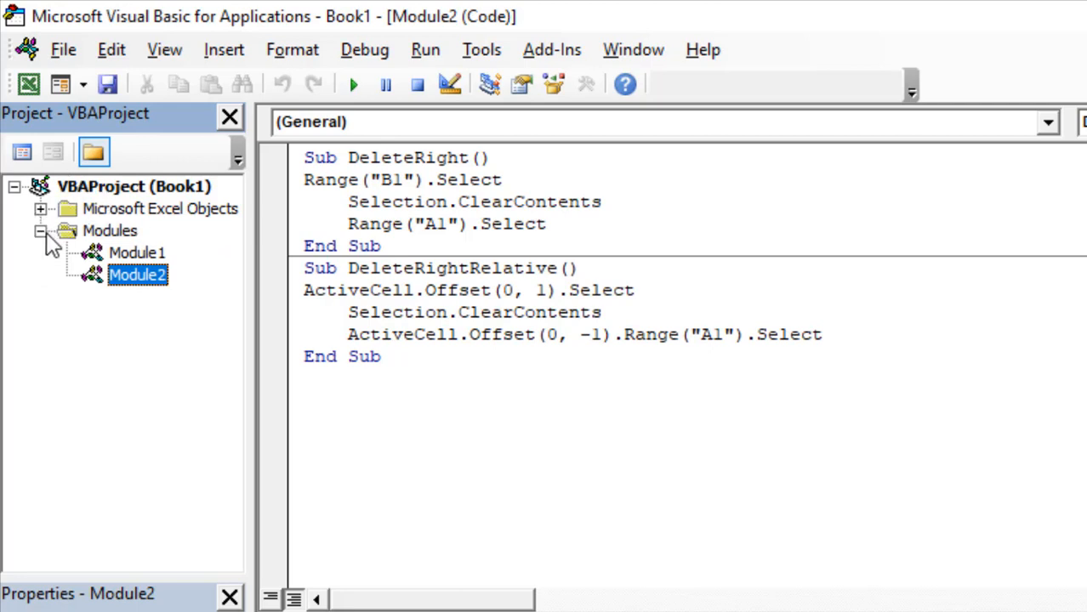
left_click(41, 209)
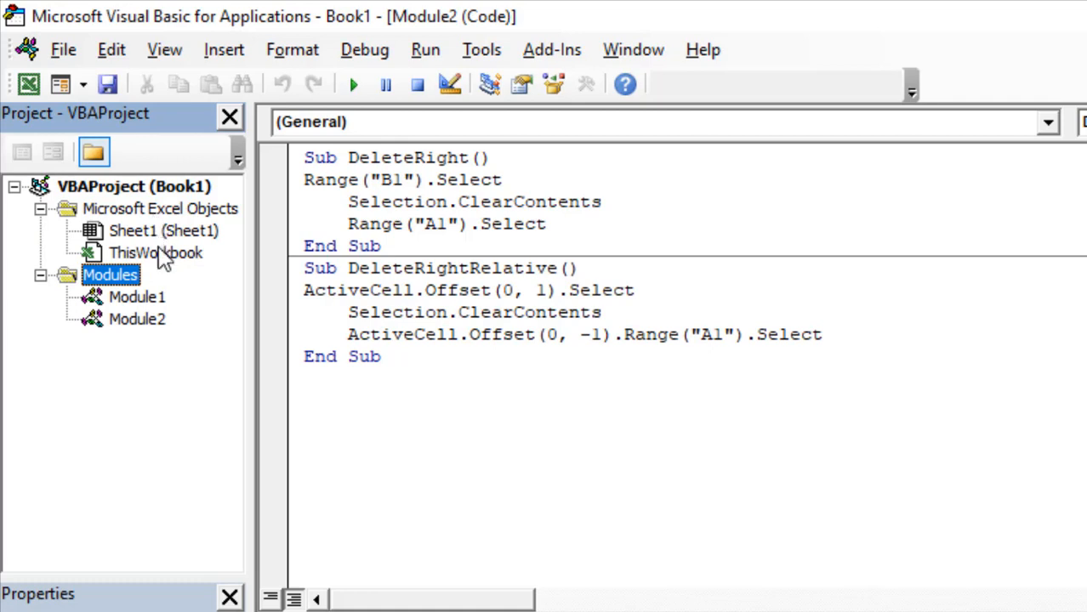
left_click(164, 231)
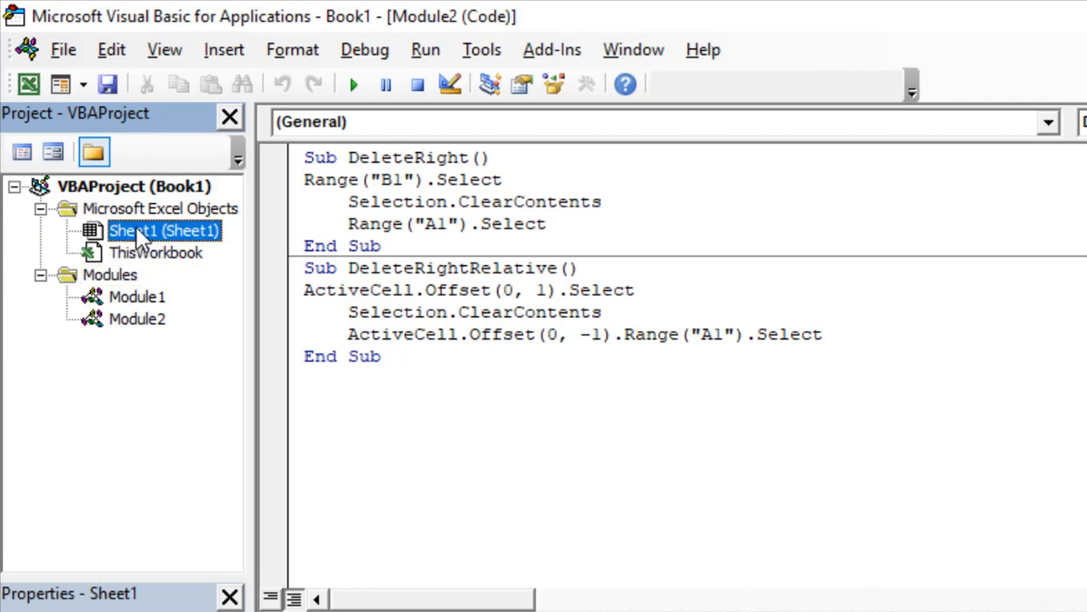
Step: Open Sheet1's empty code window and place the cursor in it
double_click(163, 231)
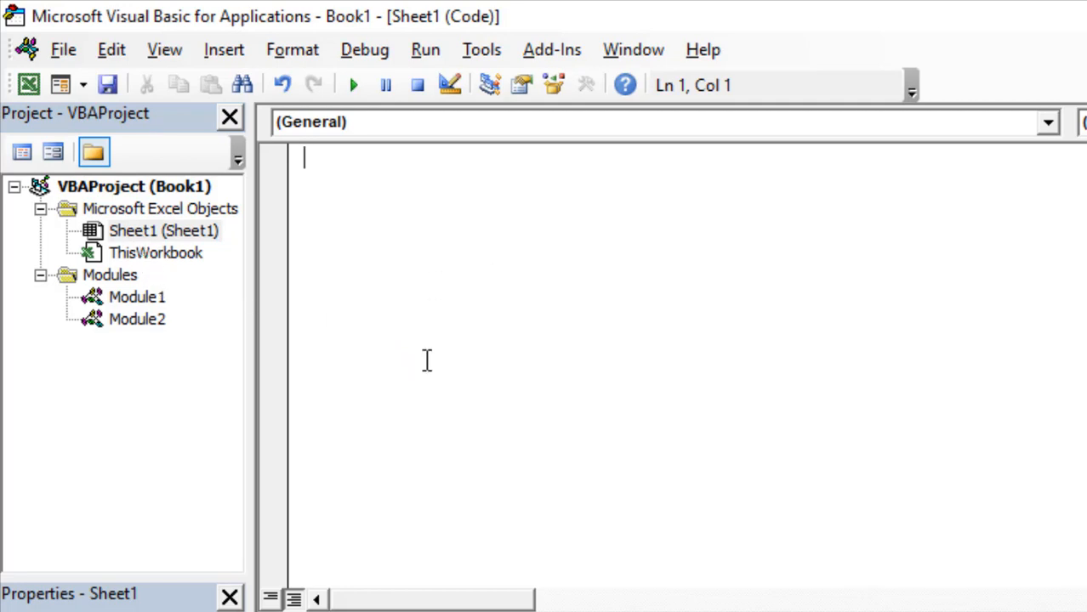
mouse_move(534, 306)
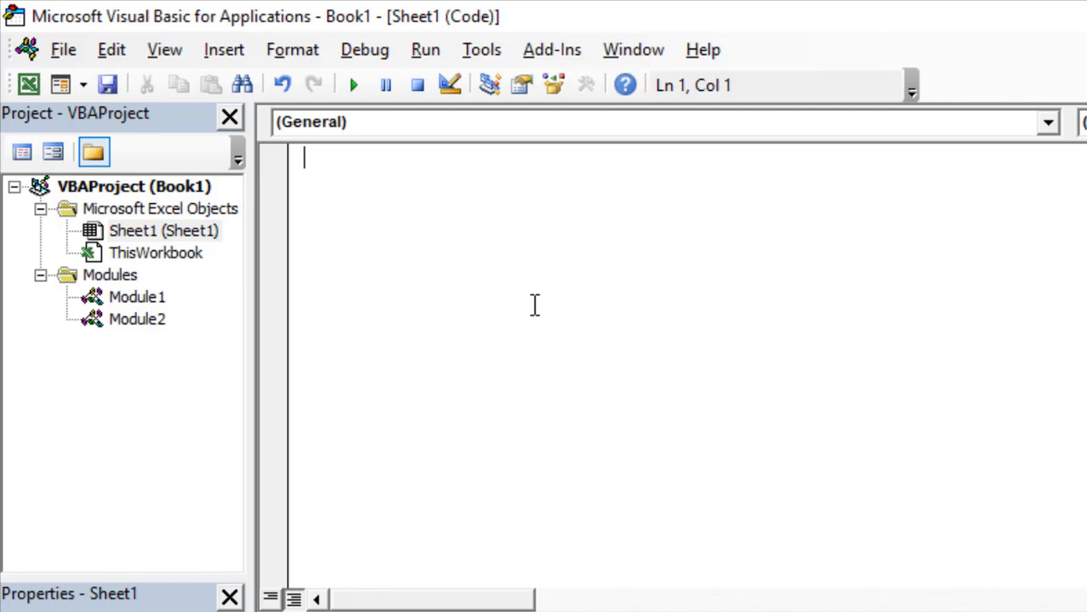
left_click(156, 252)
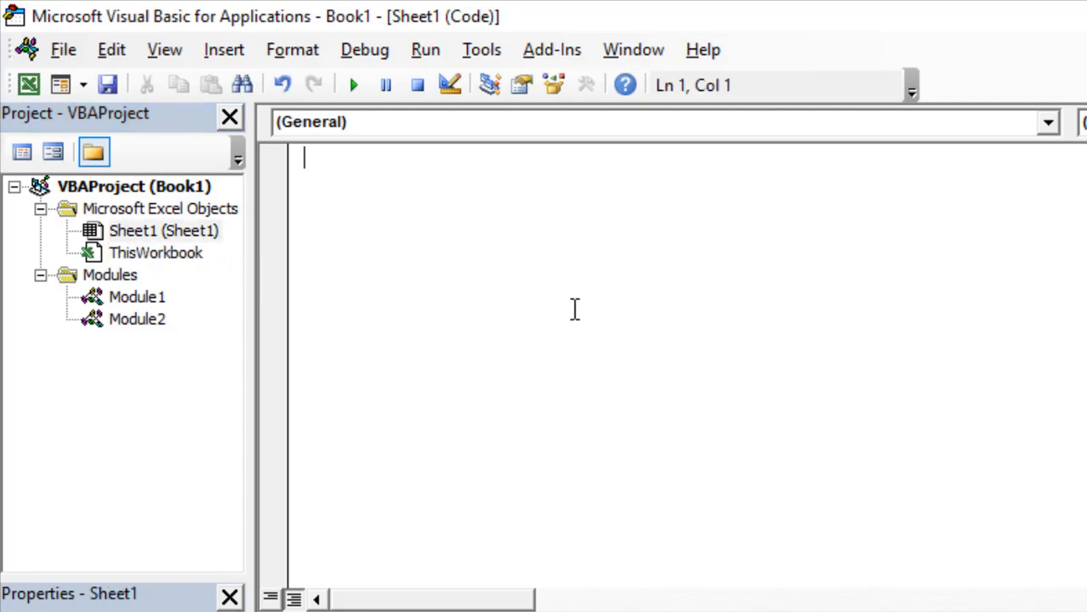
mouse_move(123, 327)
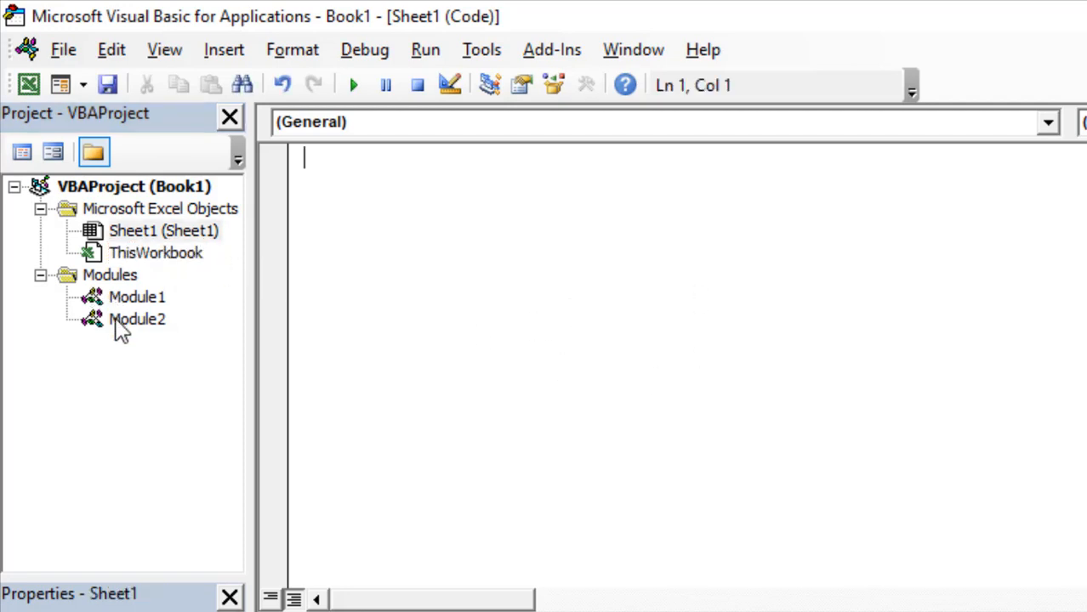
Step: Open Module2's code showing the DeleteRight and DeleteRightRelative macros
double_click(137, 319)
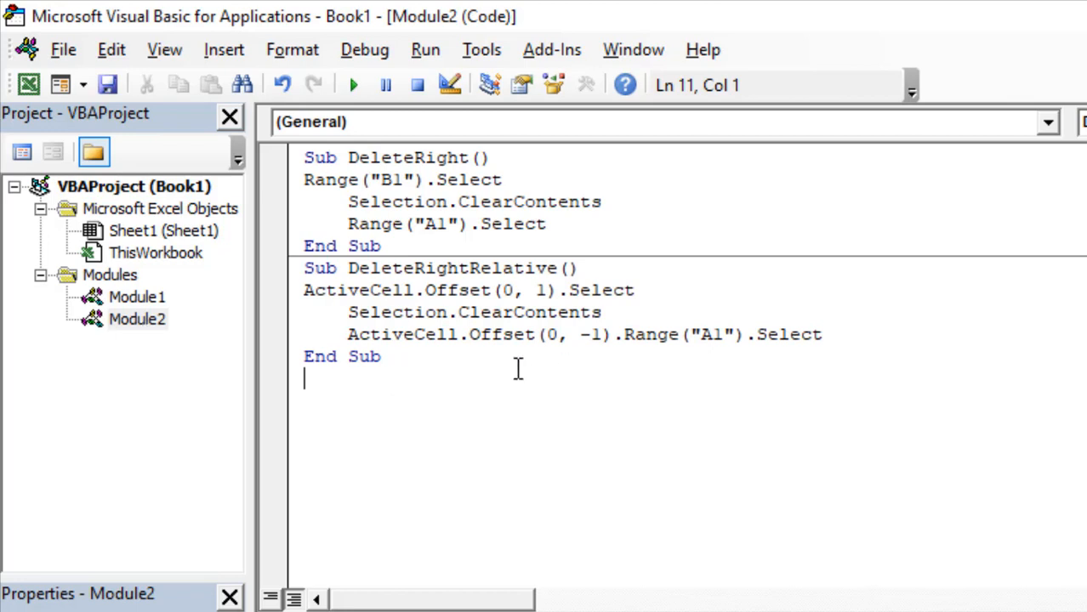
left_click(601, 201)
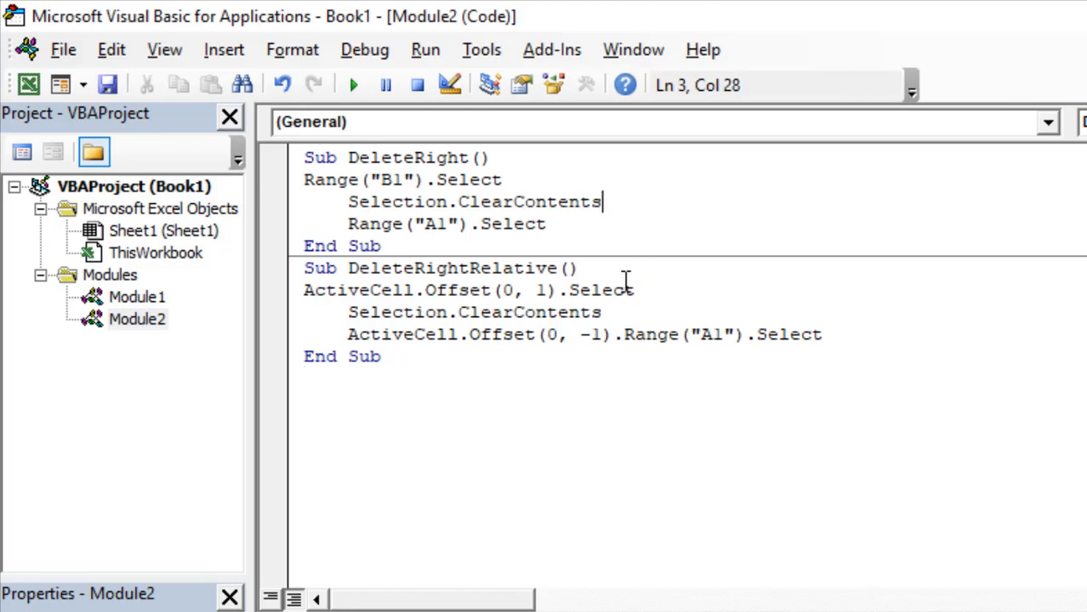
mouse_move(428, 239)
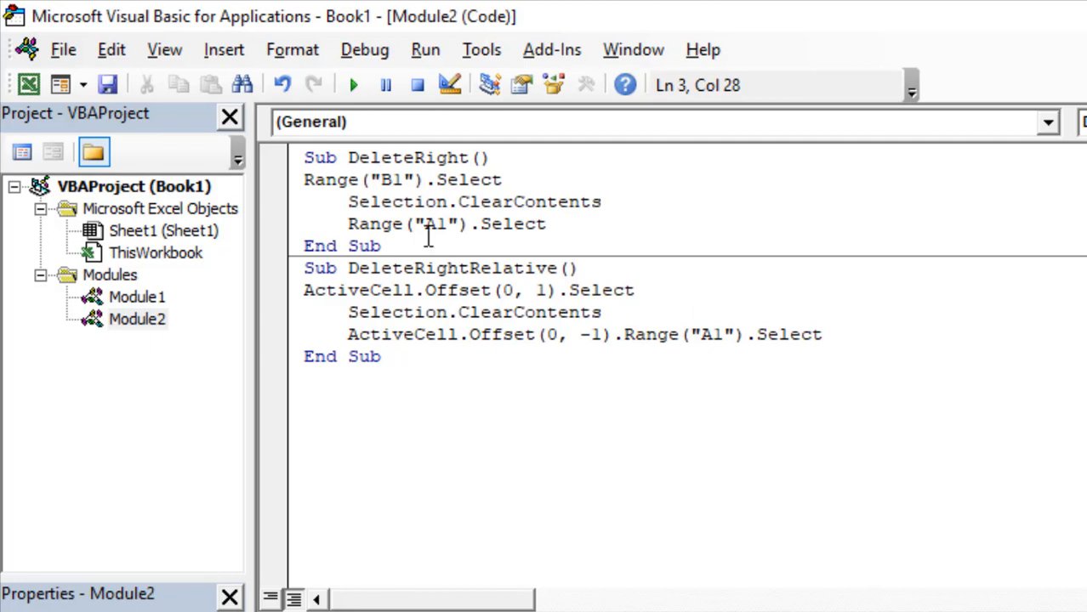
left_click(383, 245)
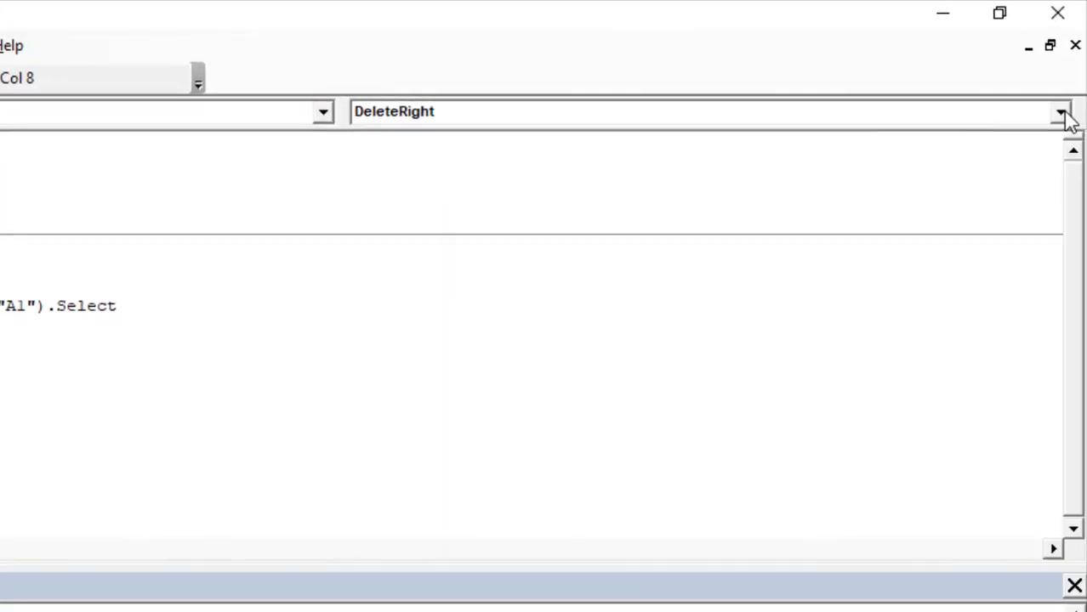
left_click(1059, 111)
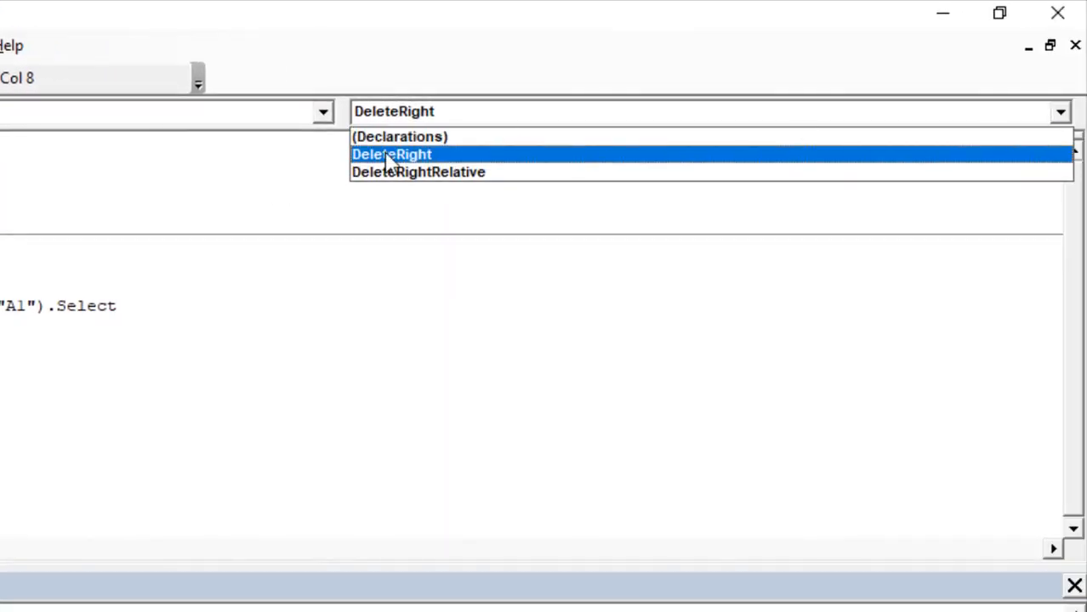
left_click(392, 154)
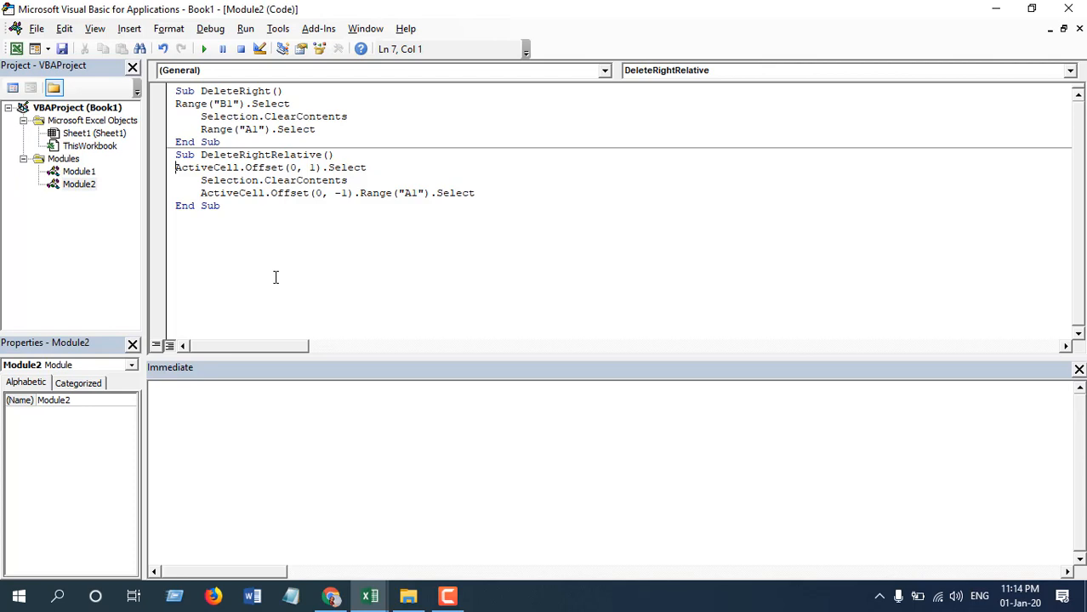
mouse_move(58, 272)
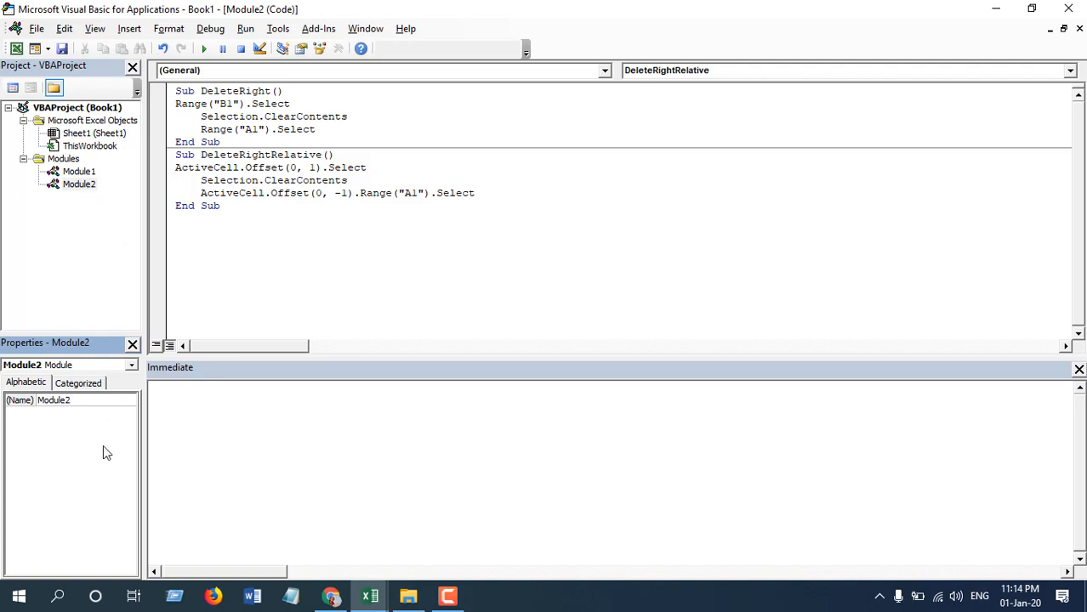
Step: Change Module2's (Name) property to DeleteRight
left_click(79, 184)
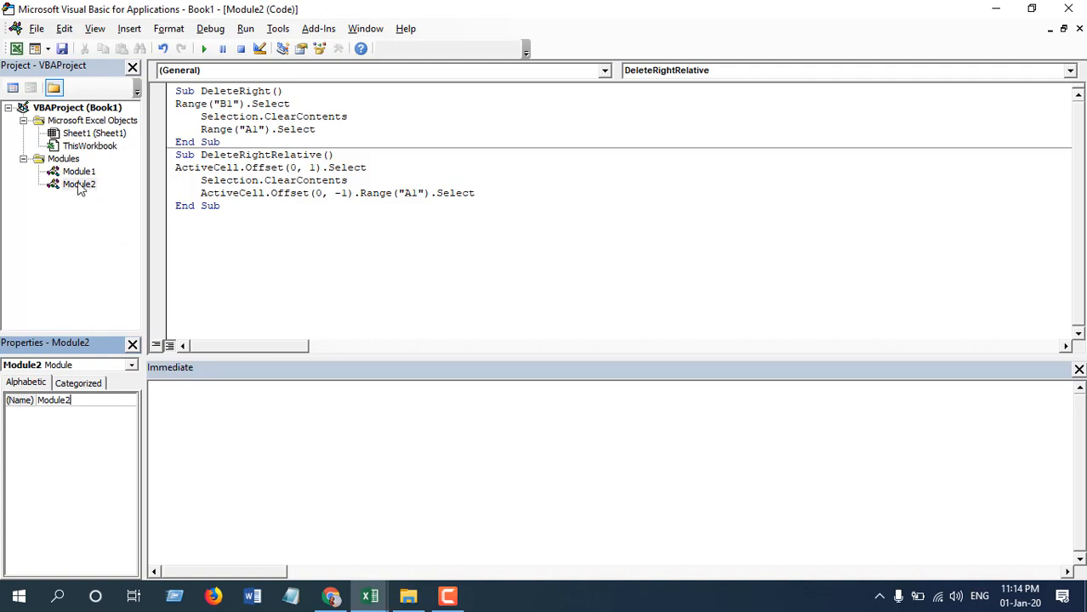
left_click(79, 184)
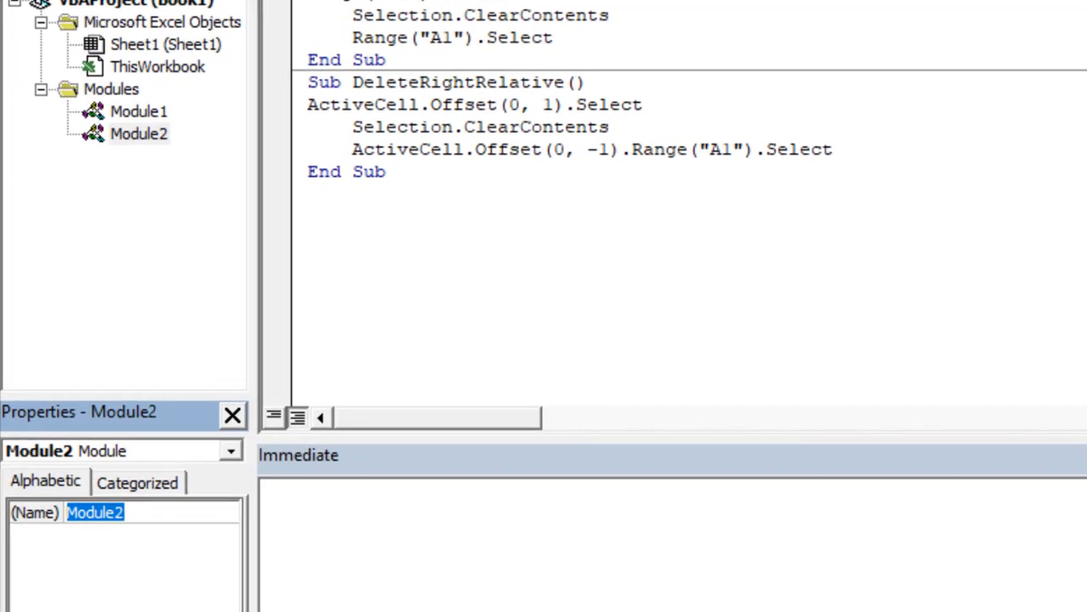
type("DeleteRight")
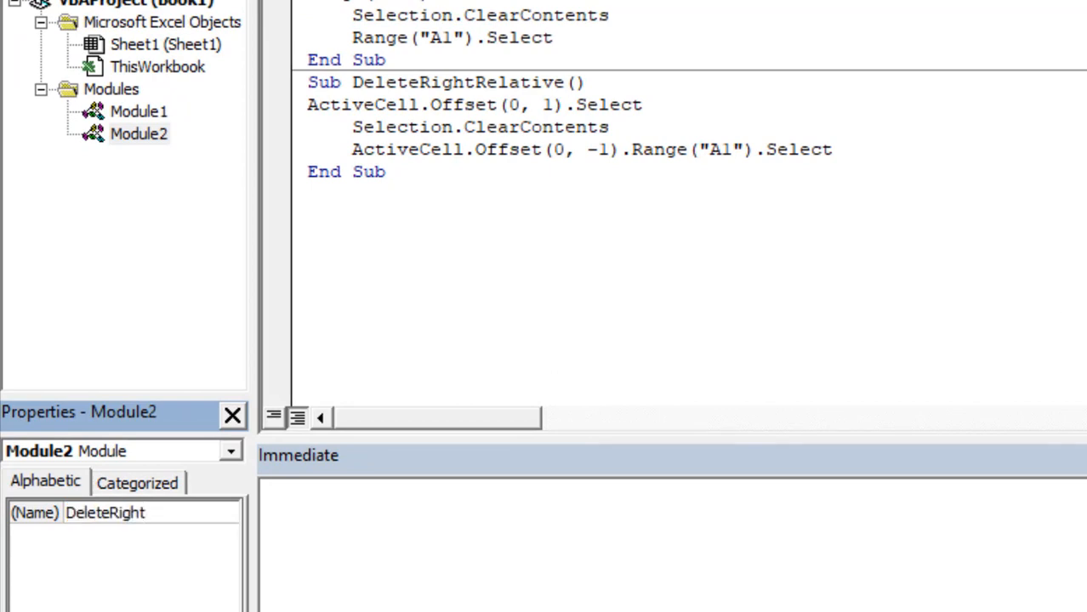
type("DeleteRight")
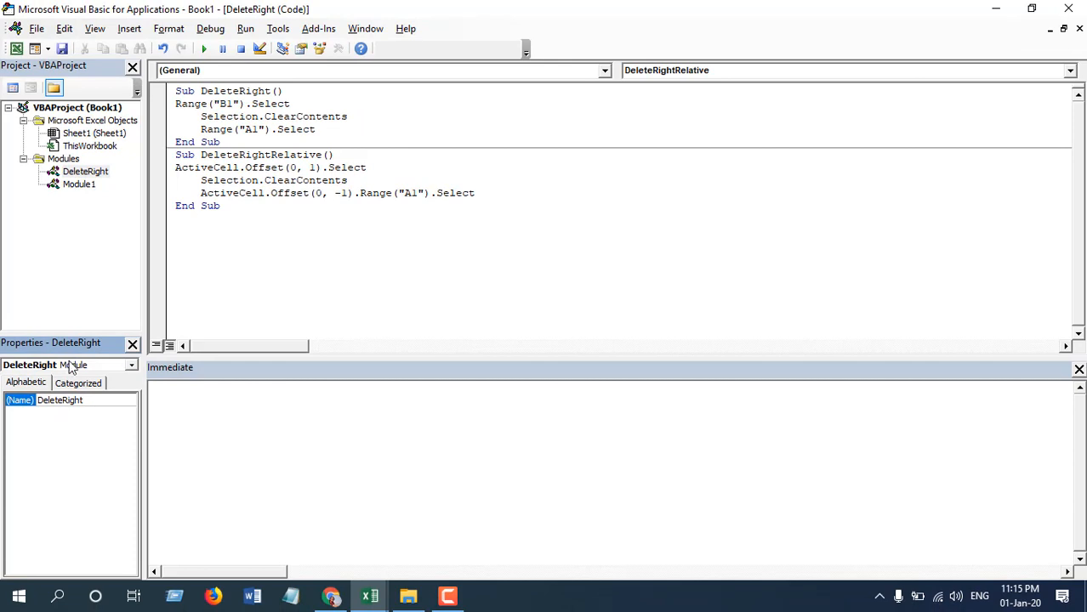
left_click(228, 423)
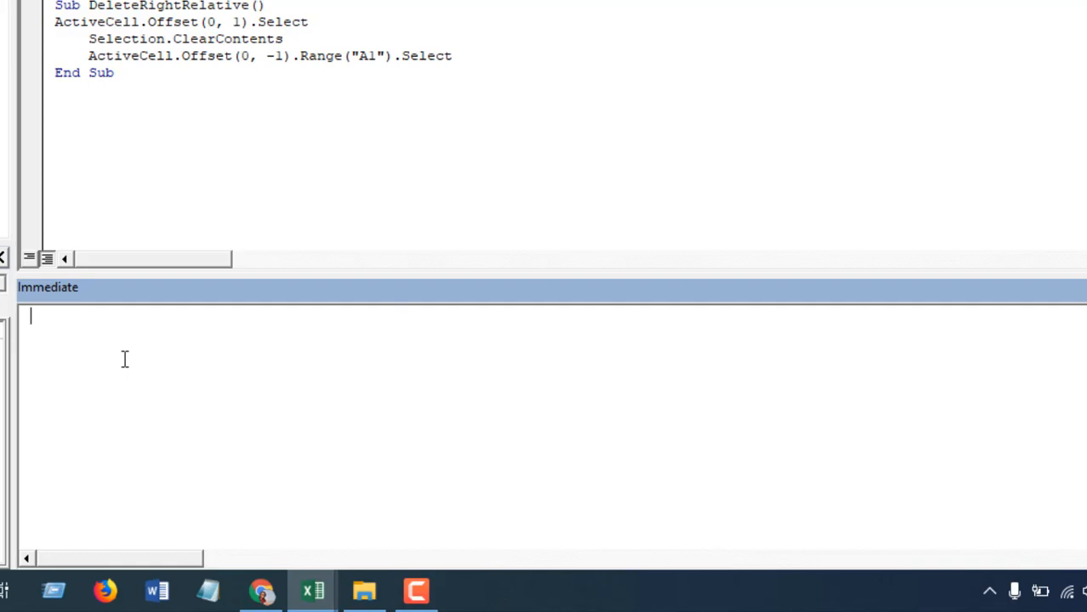
Step: Evaluate '? 10 - 9' in the Immediate window, returning 1
type("? 10 - 9")
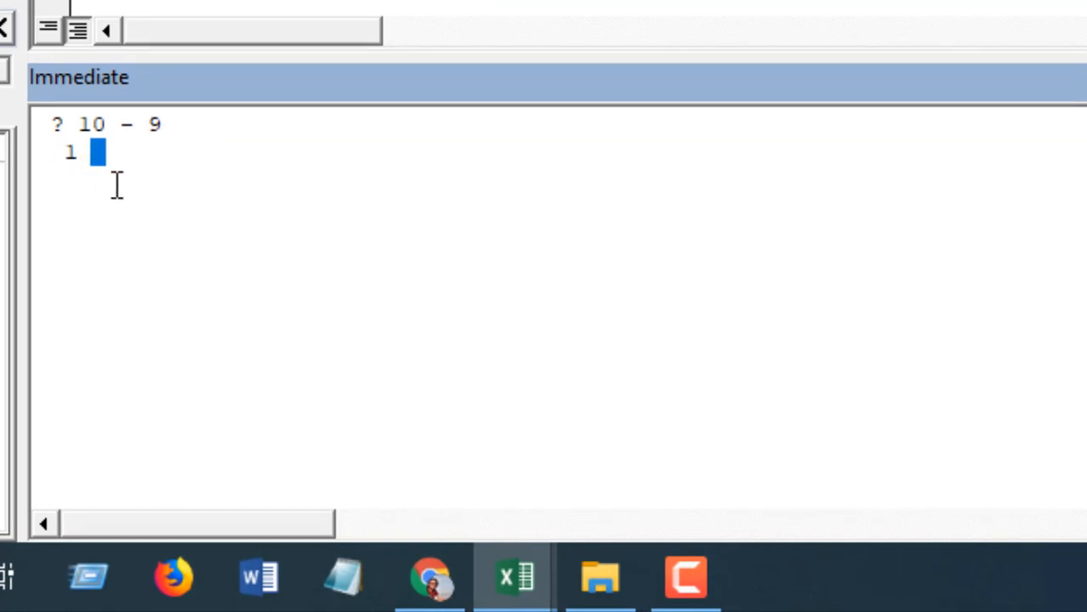
mouse_move(145, 197)
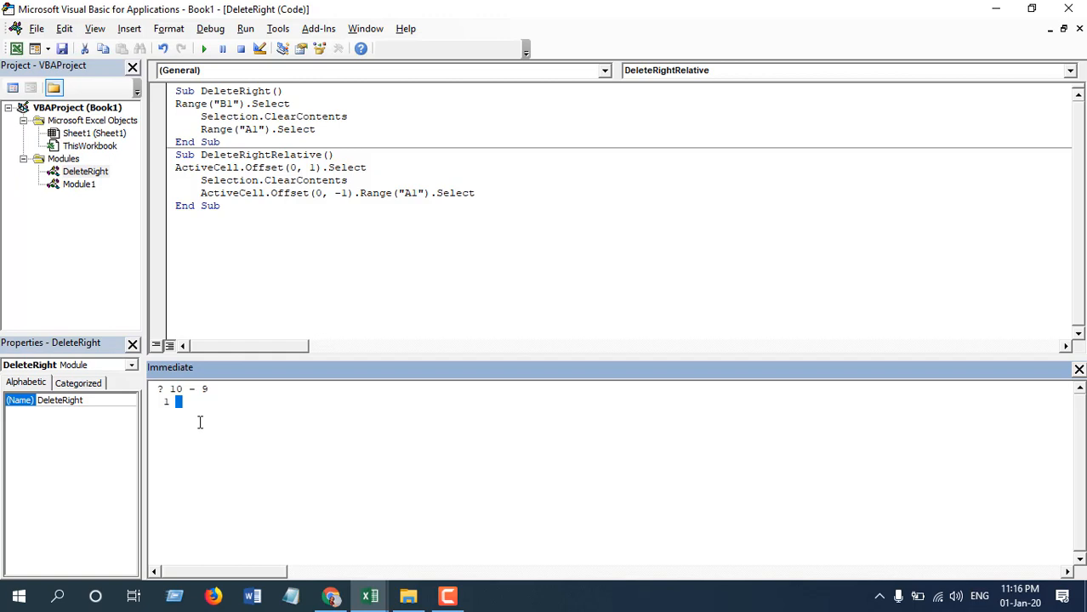
mouse_move(224, 412)
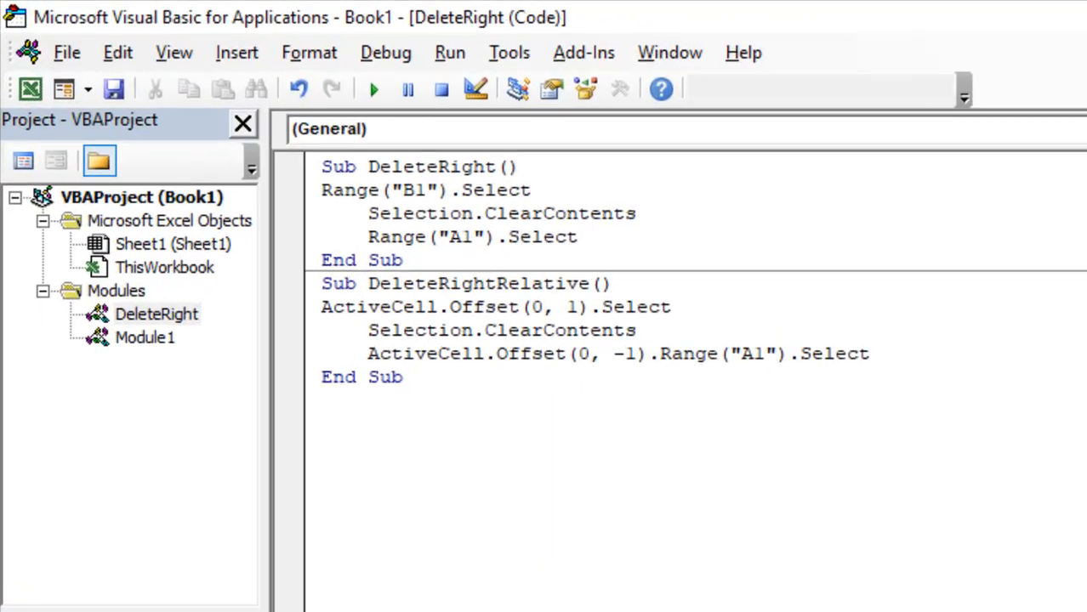
Step: Select all Immediate window text via the Edit menu and delete it
left_click(117, 52)
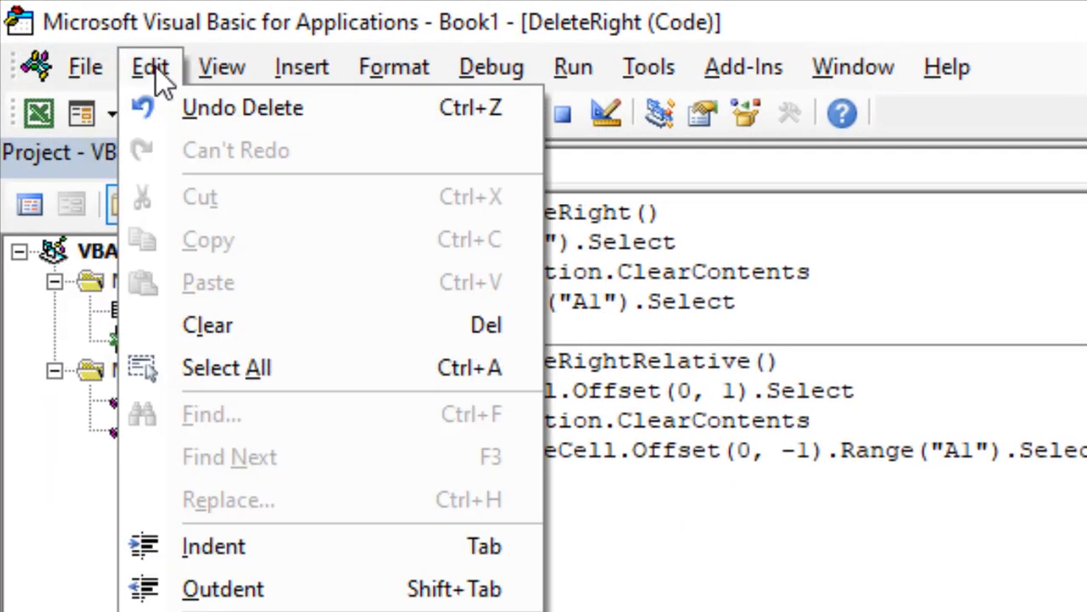
left_click(490, 66)
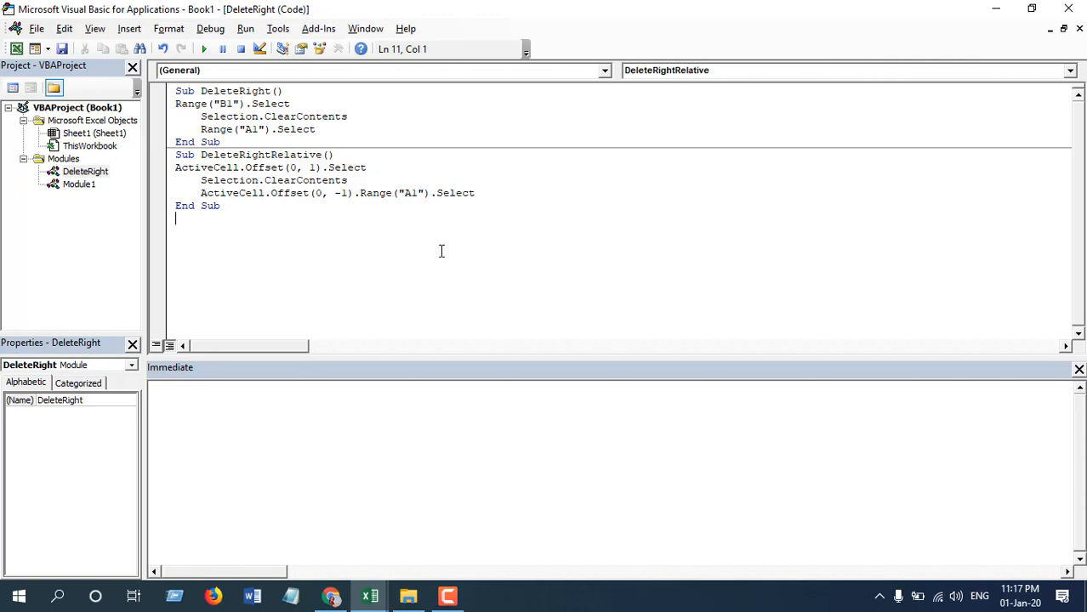
mouse_move(206, 162)
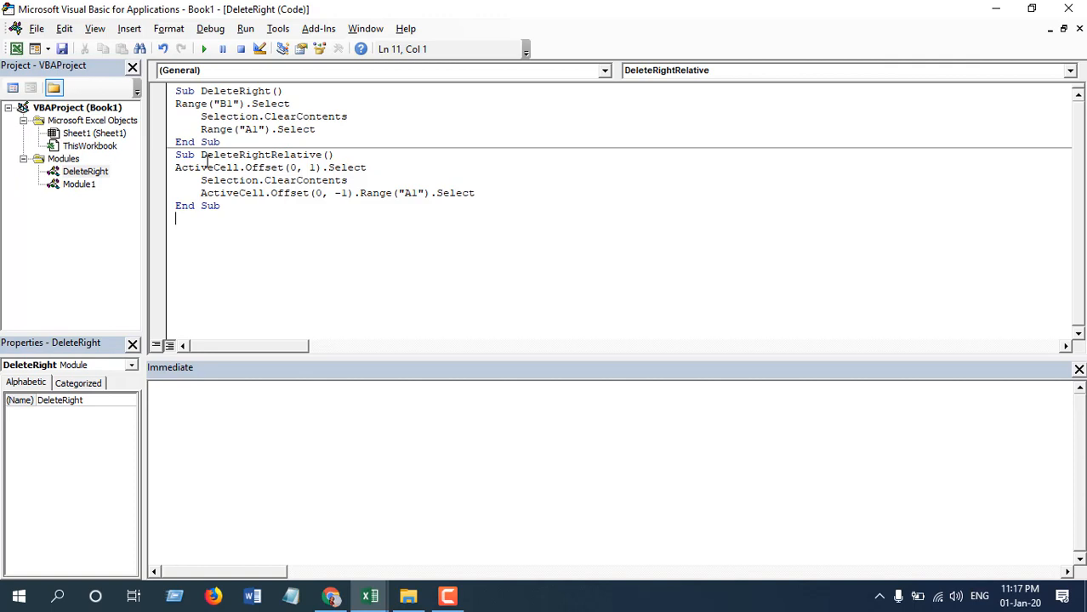
mouse_move(380, 278)
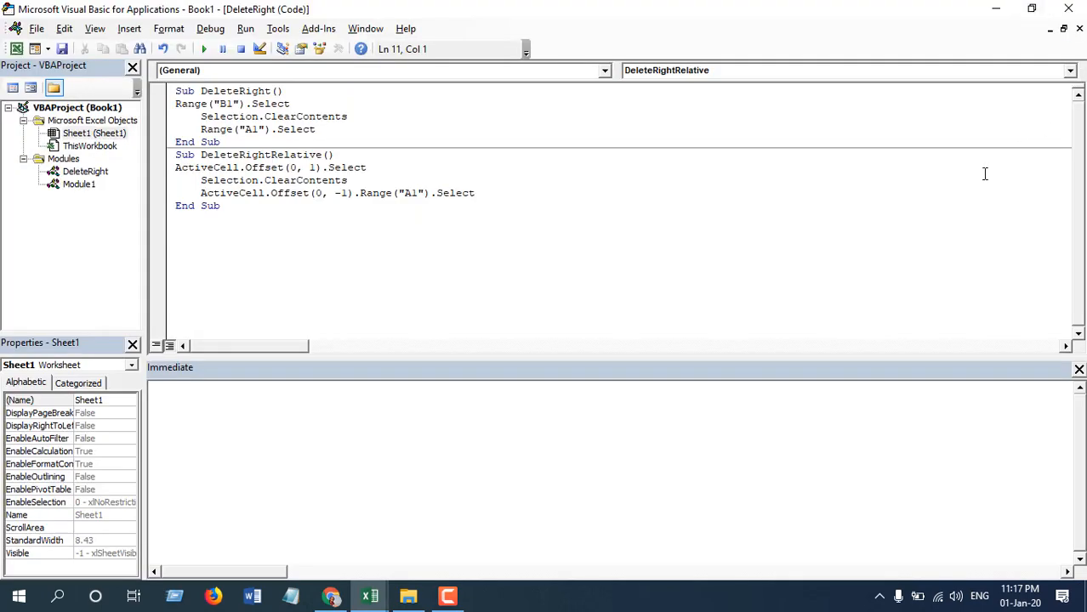
Step: Close the Visual Basic Editor with Alt+Q to return to the Book1 worksheet
key("Alt+Q")
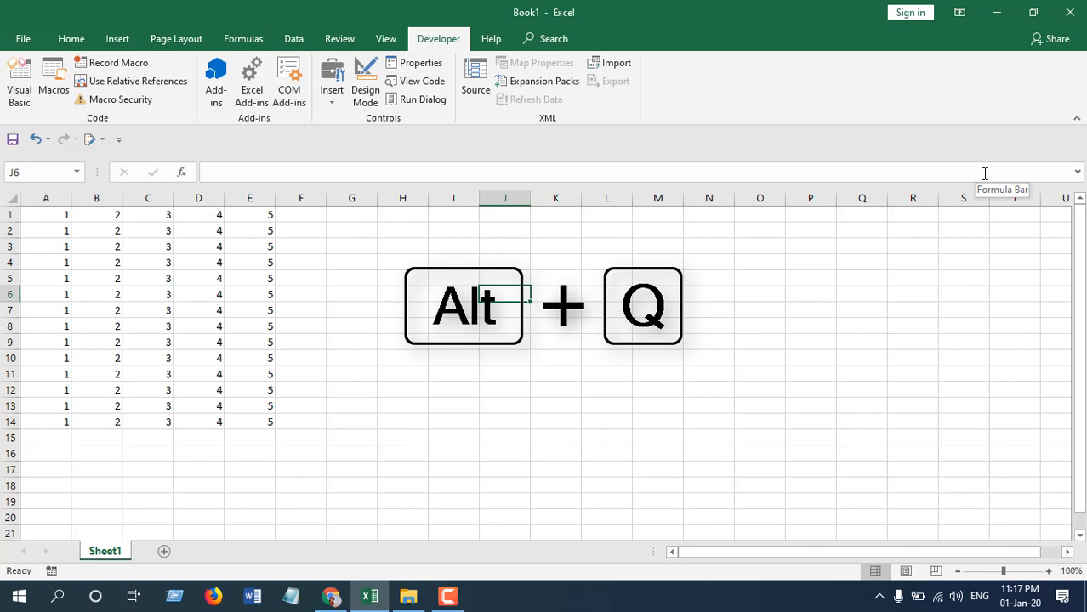
Step: Reopen the Visual Basic Editor showing the DeleteRight module's two macros
key("alt+q")
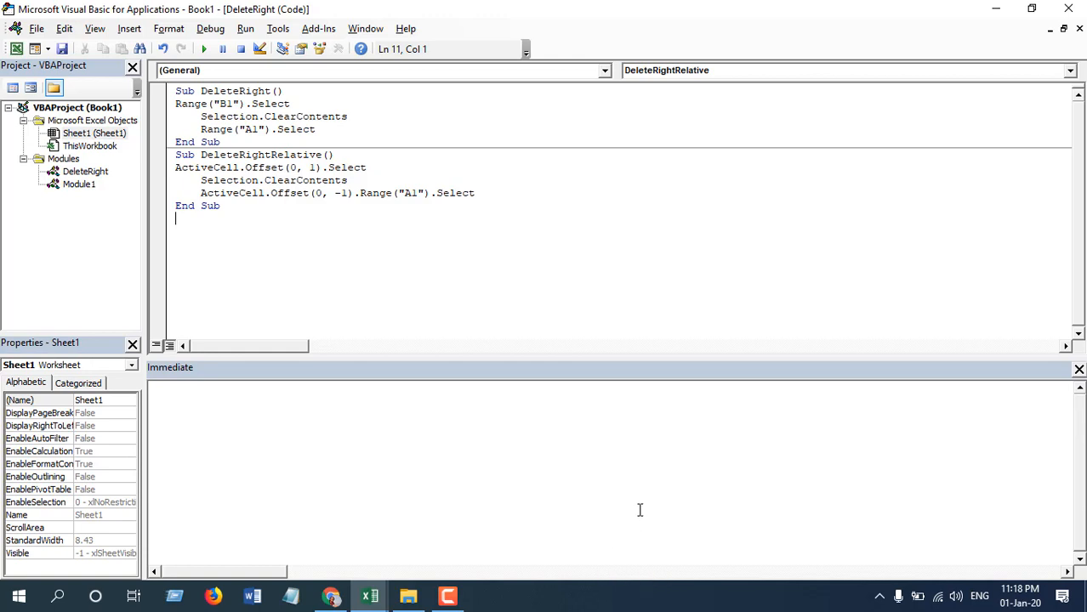
mouse_move(152, 162)
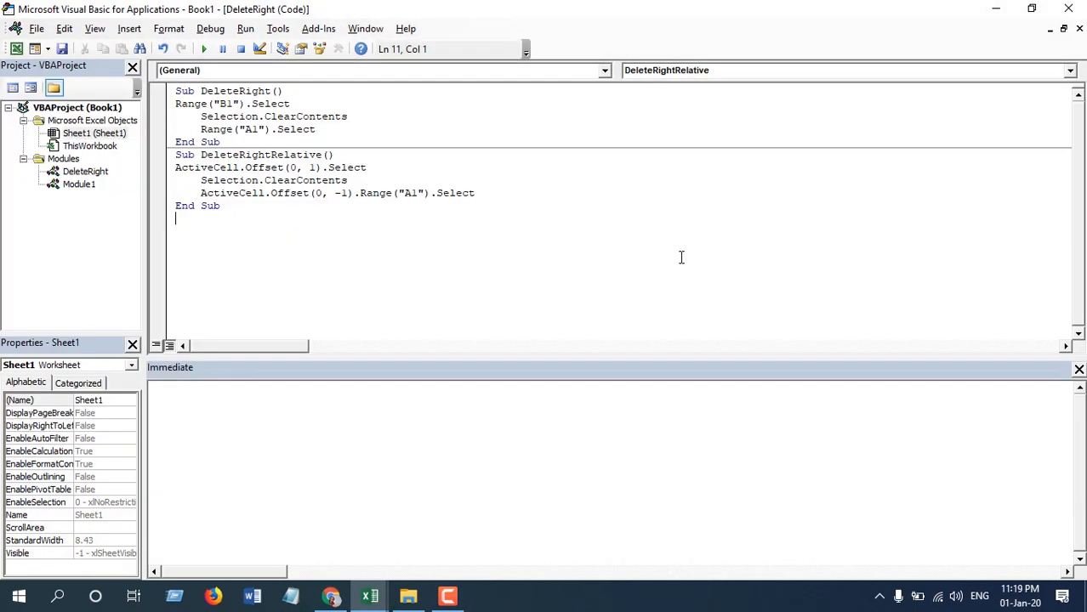
mouse_move(711, 273)
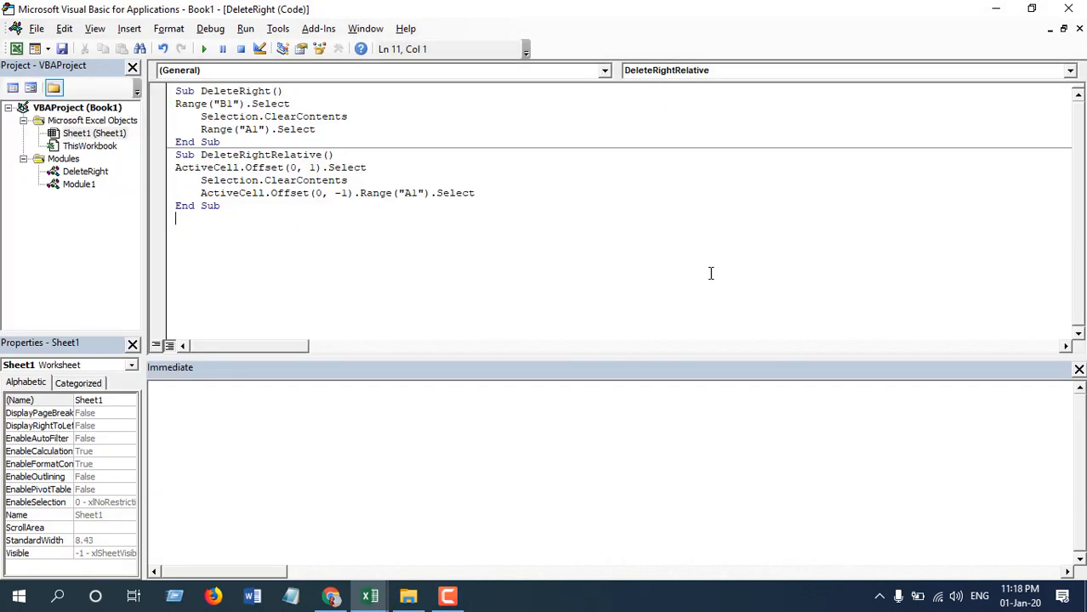